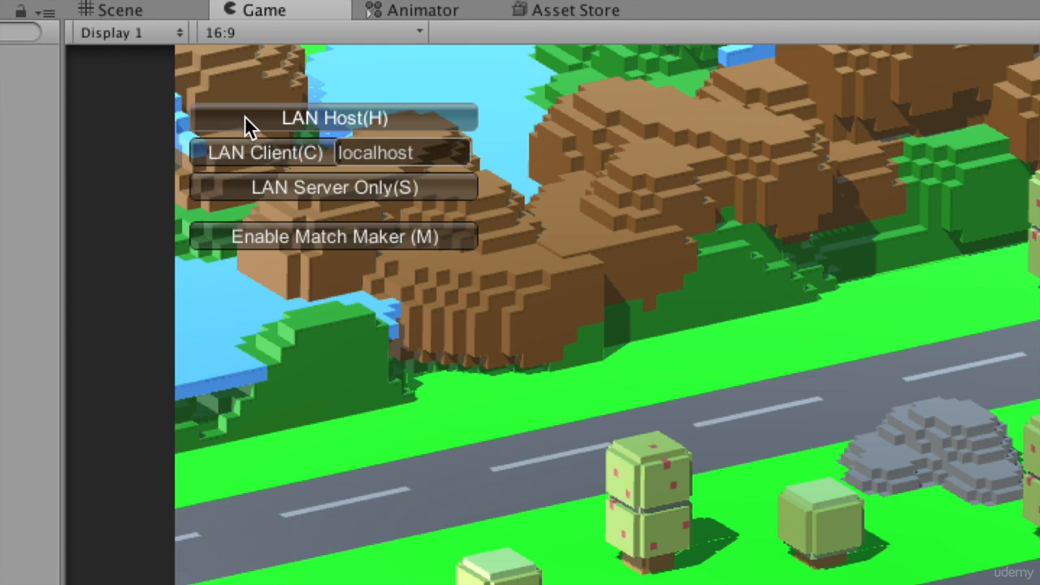
{"action": "mouse_move", "coordinate": [235, 162]}
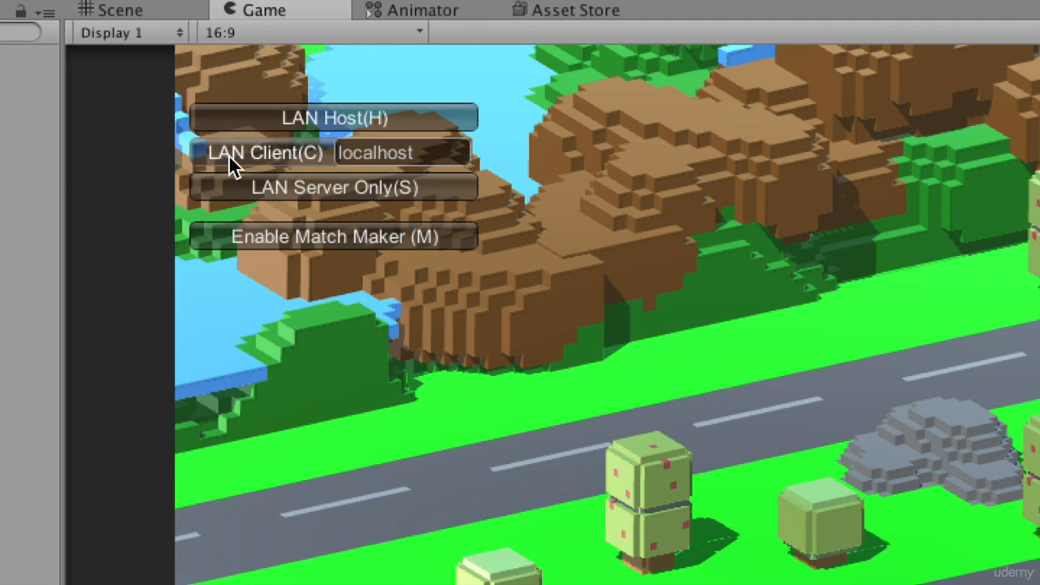
{"action": "mouse_move", "coordinate": [281, 167]}
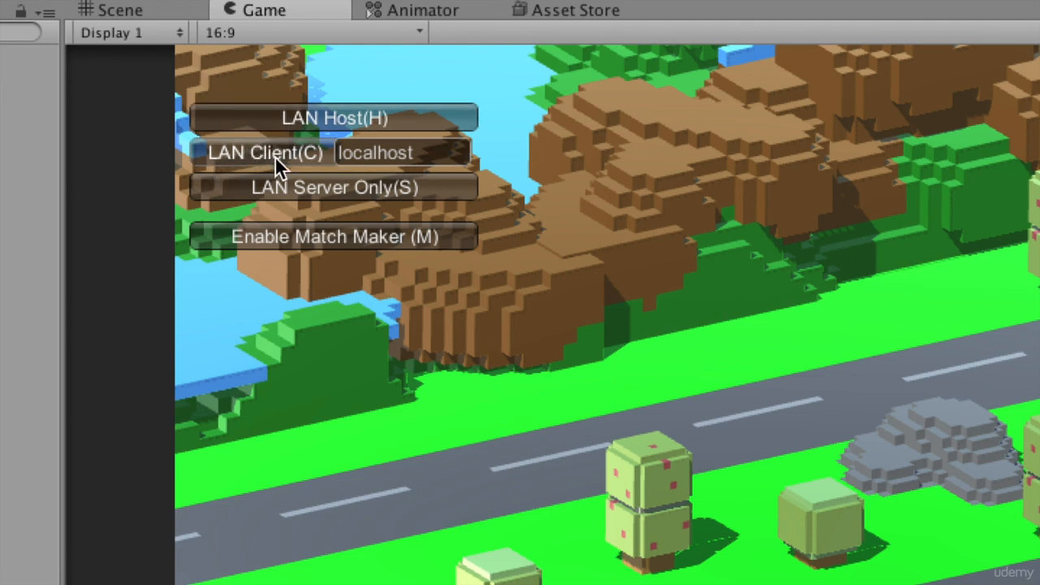
{"action": "mouse_move", "coordinate": [426, 122]}
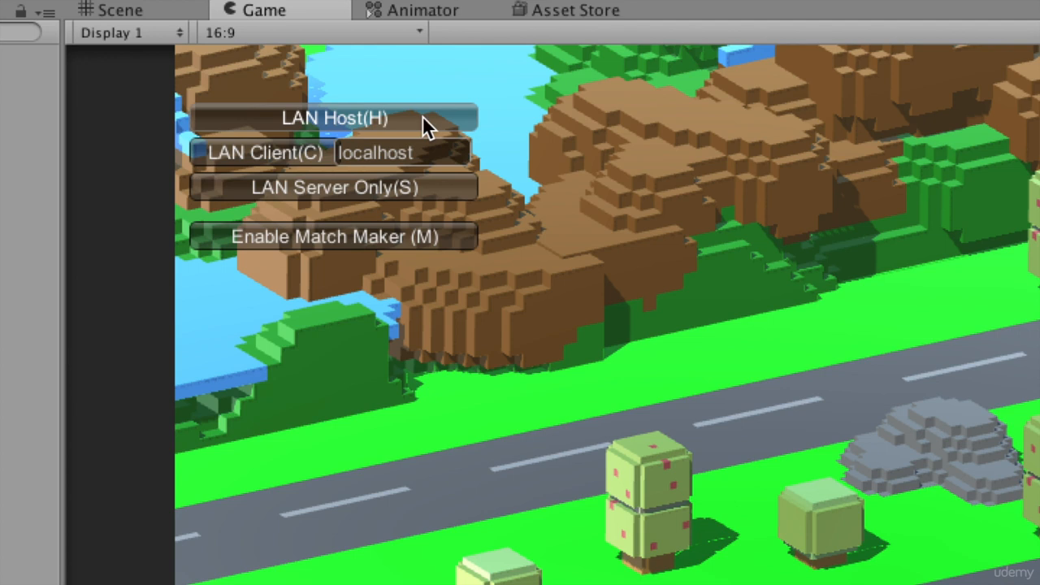
Step: Start the editor game session as LAN Host (H)
{"action": "left_click", "coordinate": [334, 118]}
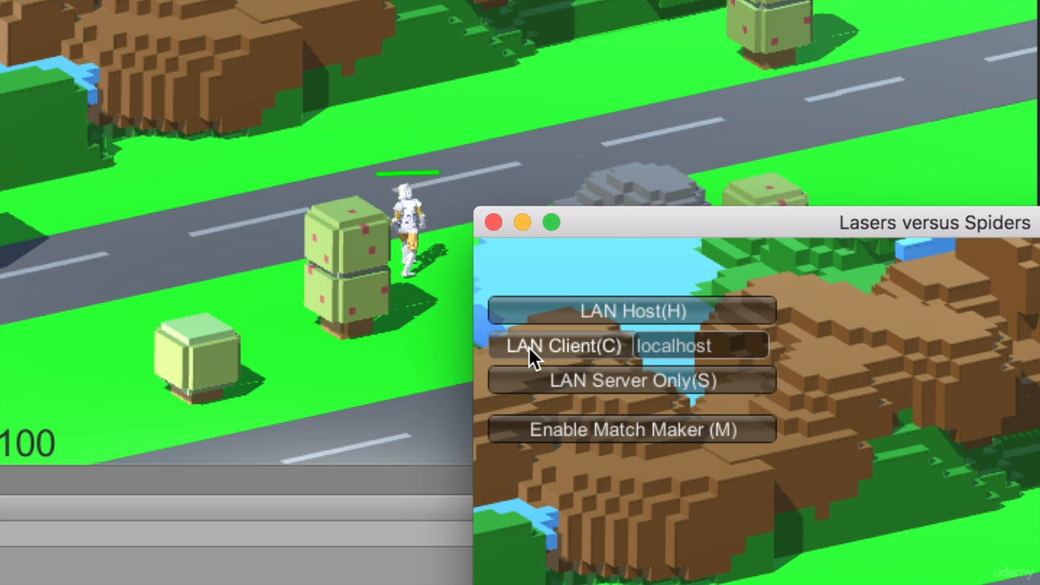
Step: Join the standalone Lasers versus Spiders window to the host as LAN Client on localhost
{"action": "left_click", "coordinate": [561, 345]}
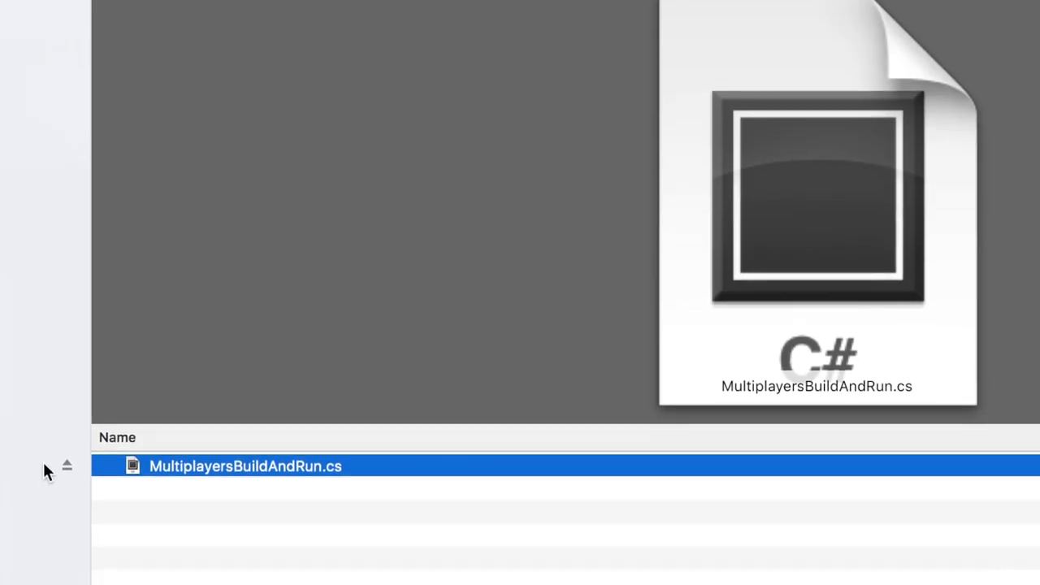
Step: Place MultiplayersBuildAndRun.cs into the Assets/Editor folder beside CrossPlatformInput
{"action": "scroll", "scroll_direction": "up", "scroll_amount": 3}
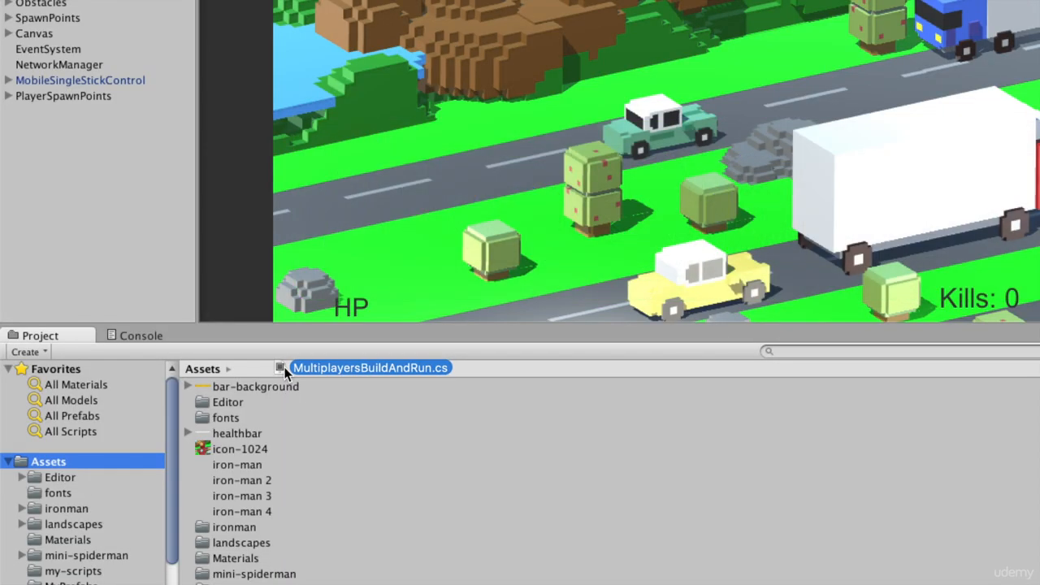
{"action": "left_click", "coordinate": [59, 477]}
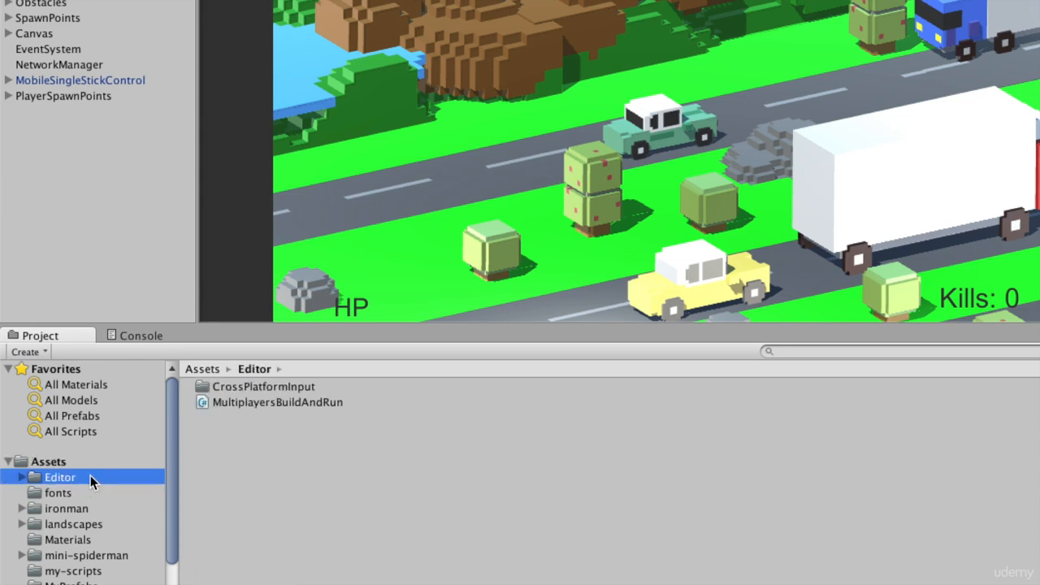
Step: Run a 2-player Mac OSX multiplayer build and join the second window as client
{"action": "left_click", "coordinate": [37, 12]}
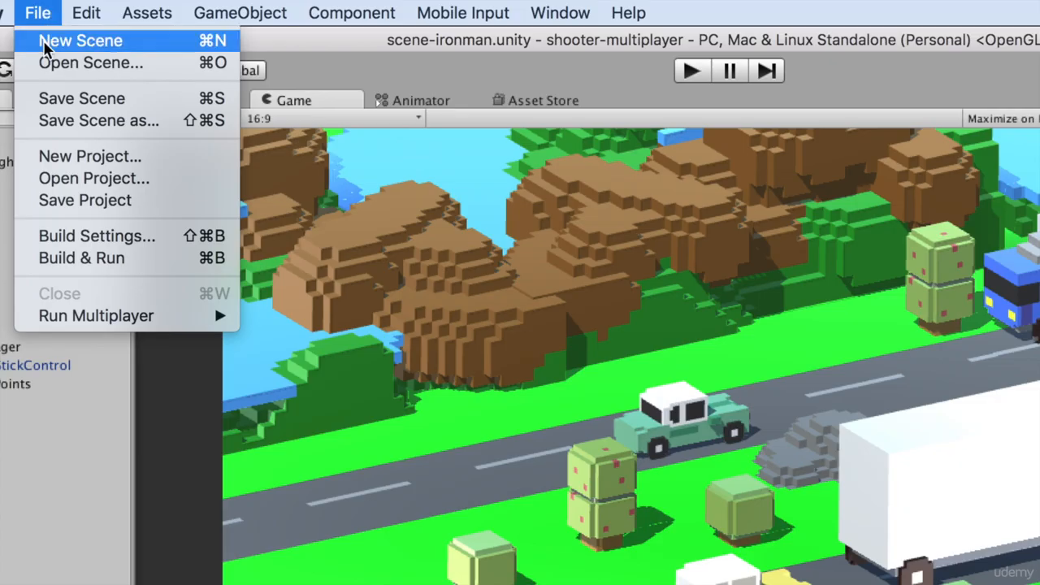
{"action": "mouse_move", "coordinate": [75, 336]}
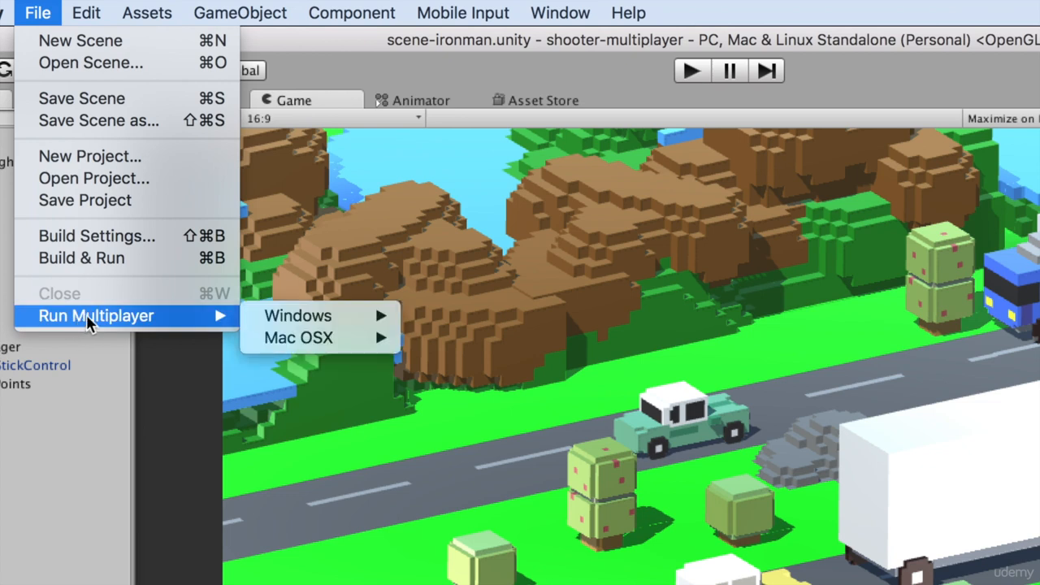
{"action": "mouse_move", "coordinate": [299, 338]}
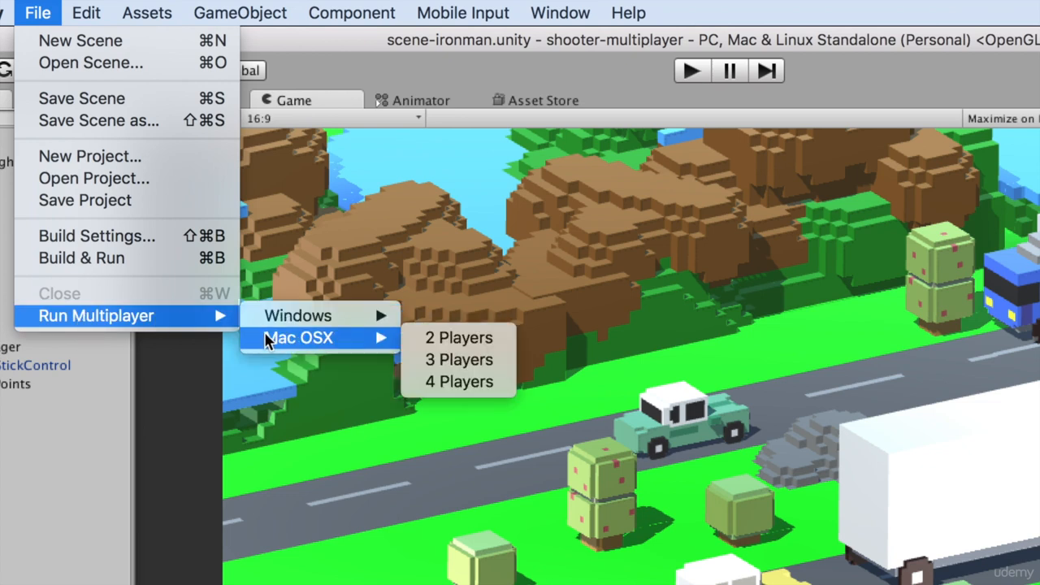
{"action": "mouse_move", "coordinate": [459, 337]}
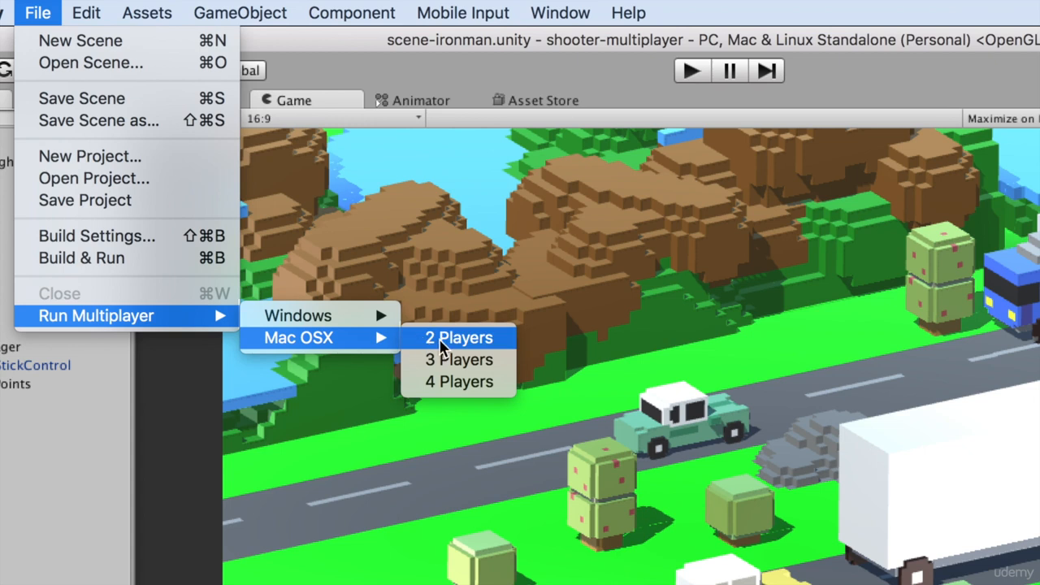
{"action": "mouse_move", "coordinate": [459, 381]}
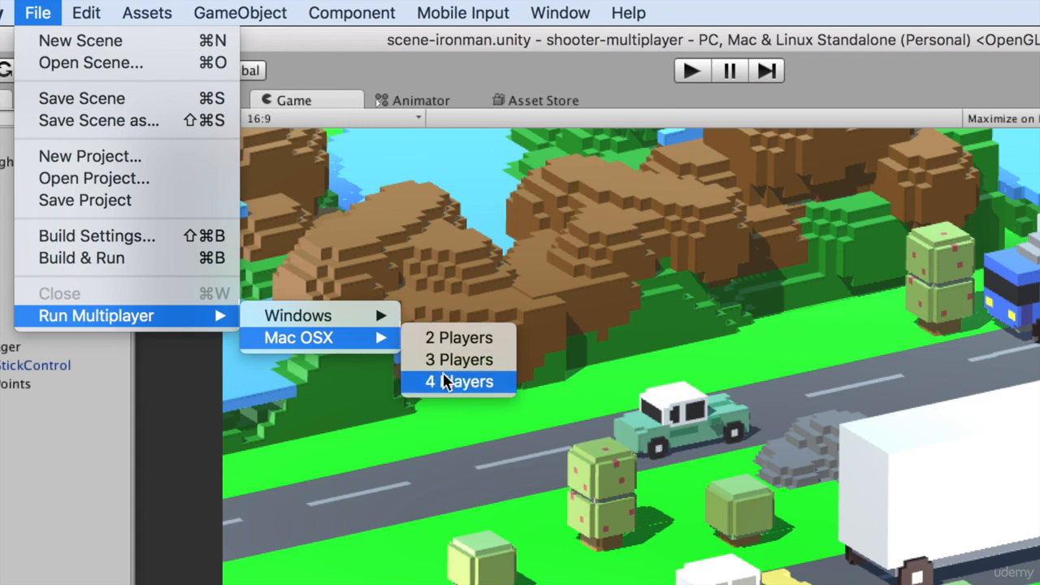
{"action": "mouse_move", "coordinate": [458, 338]}
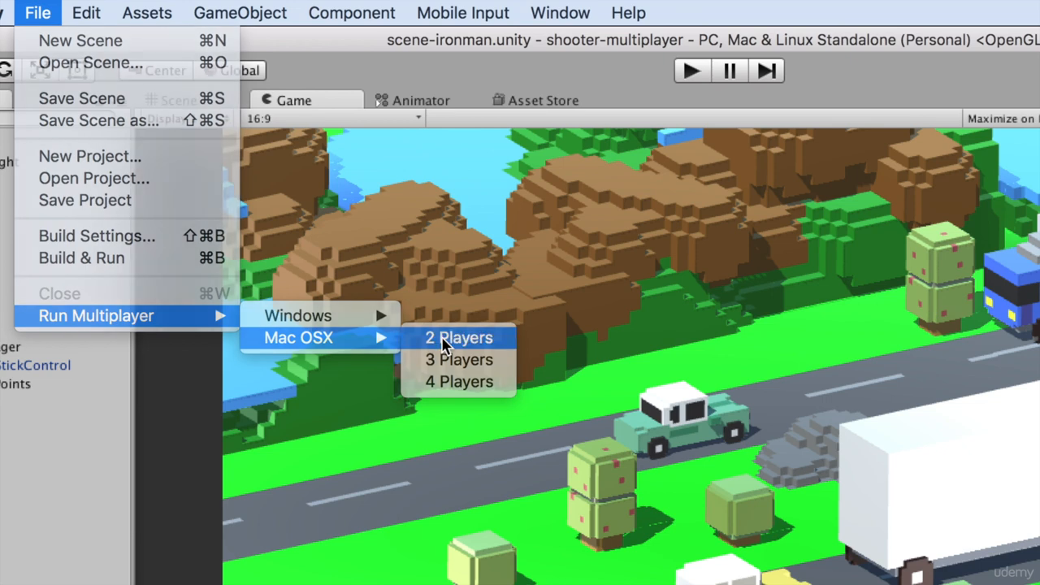
{"action": "left_click", "coordinate": [459, 338]}
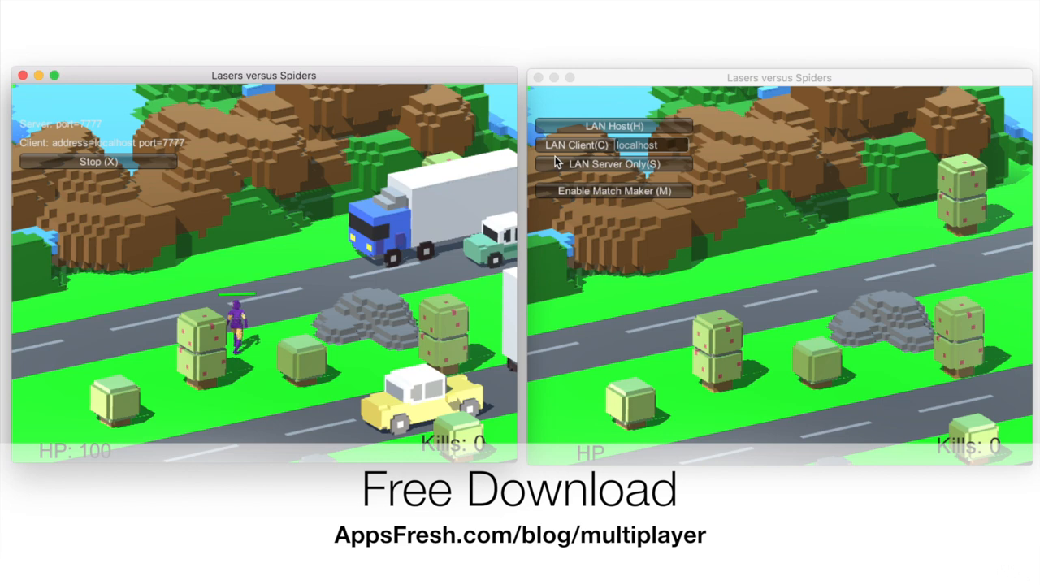
{"action": "left_click", "coordinate": [576, 145]}
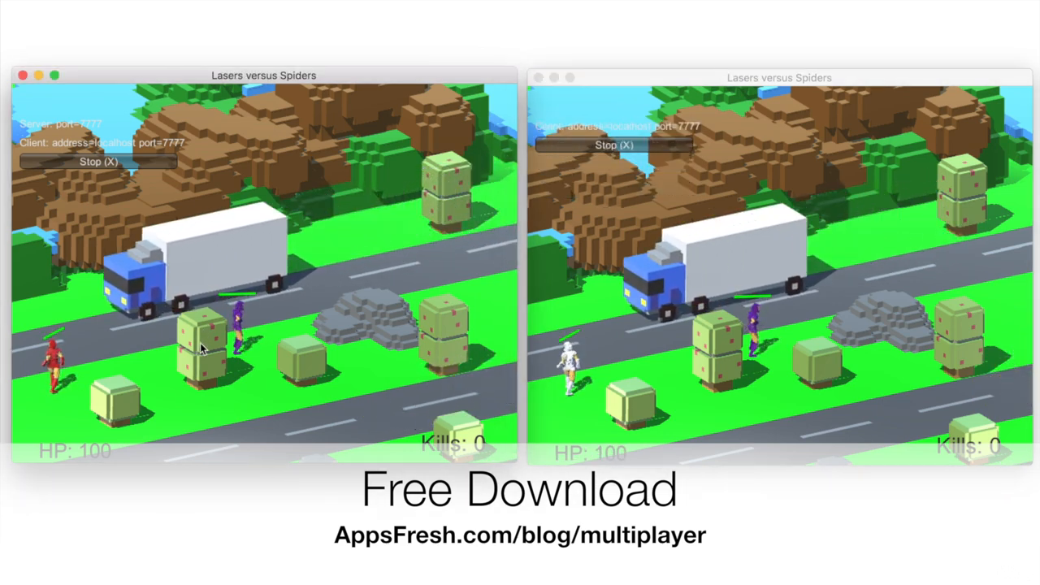